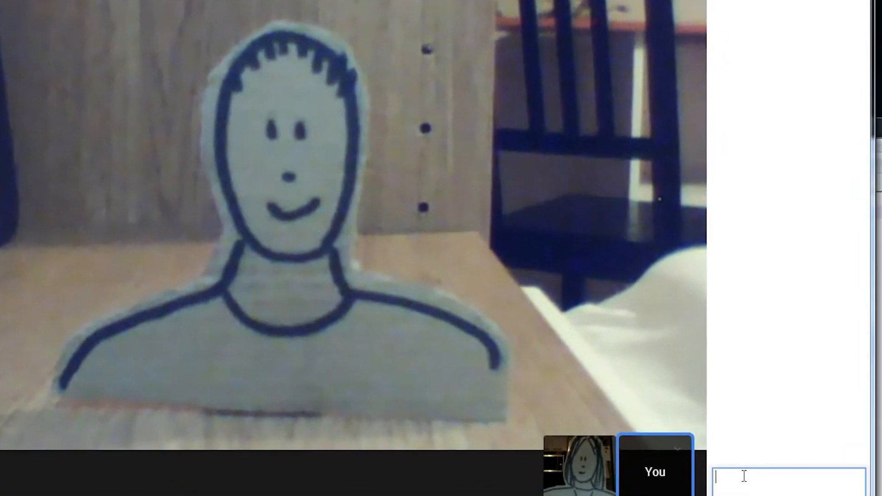
text(He)
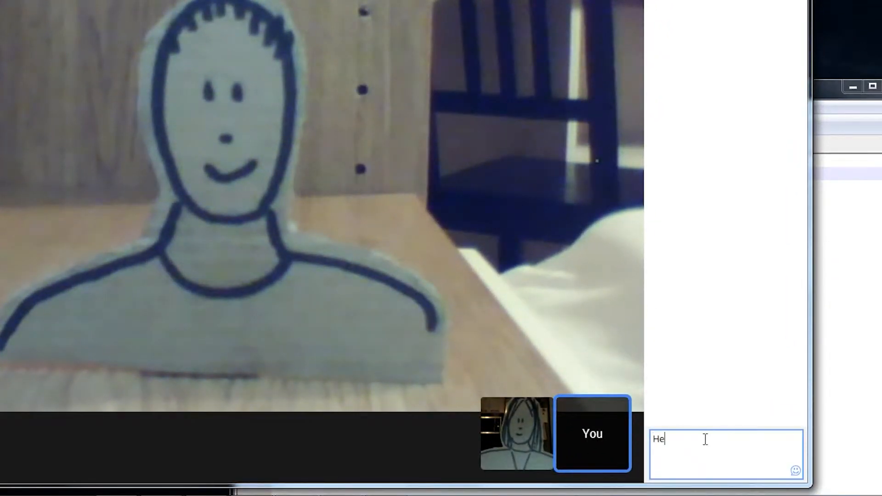
text(www.m)
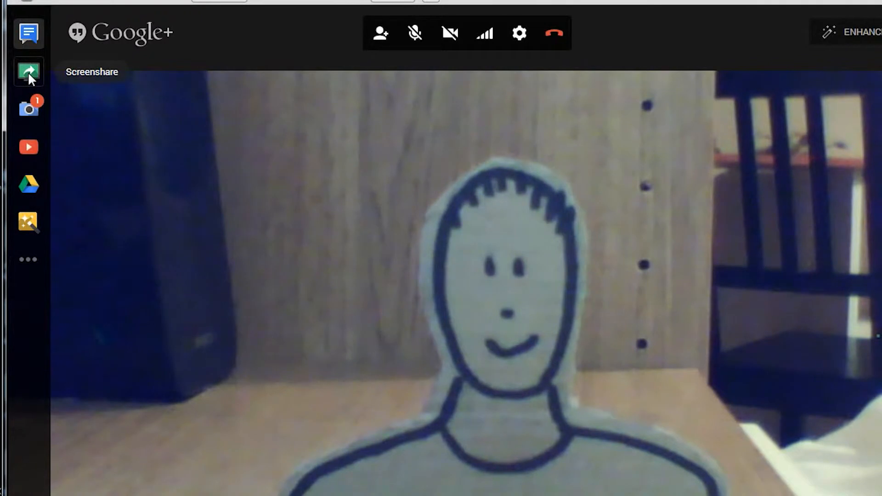
Share the desktop with the call and paint a stroke on the blank Krita canvas.
click(25, 68)
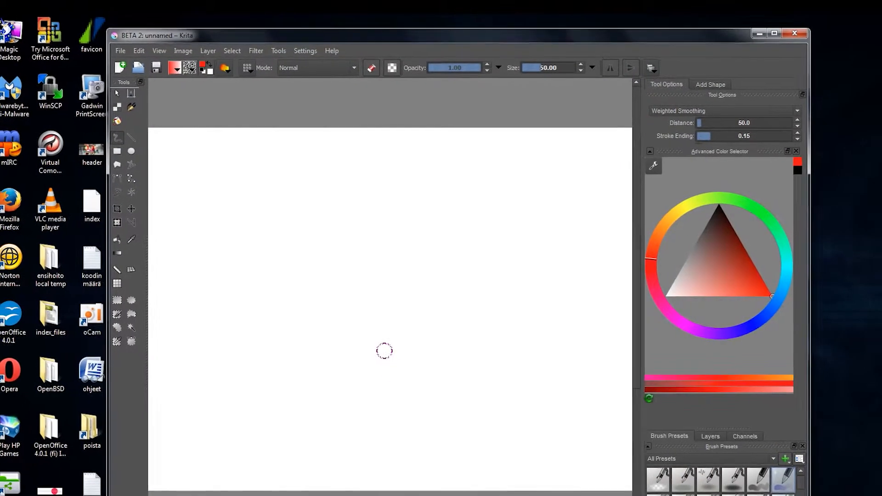
drag(360, 242, 361, 276)
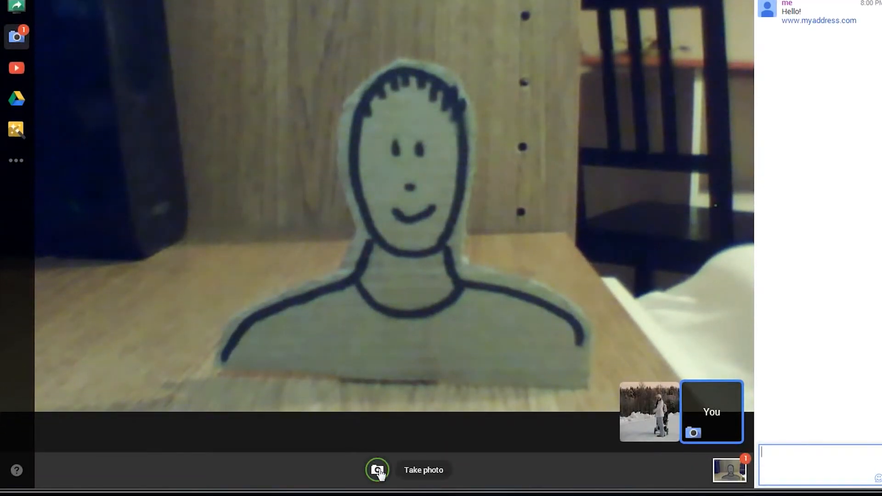
Take a photo of the current video feed with the Camera app.
click(379, 470)
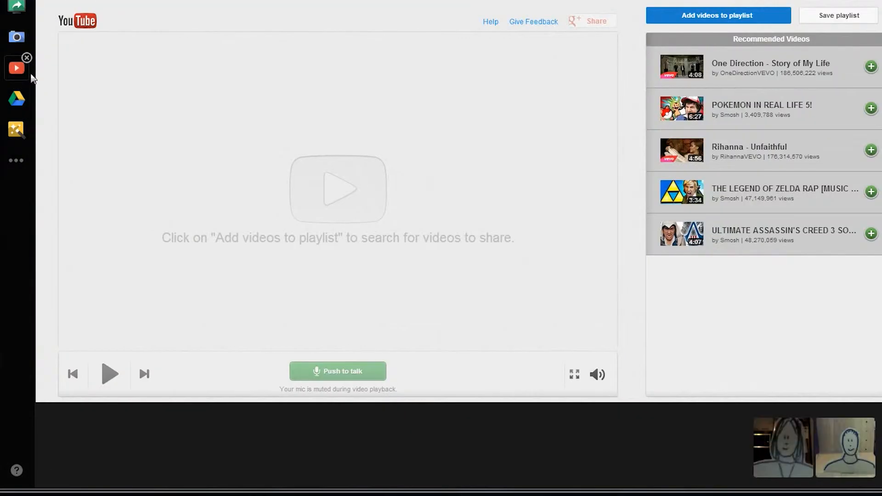
mouse_move(674, 68)
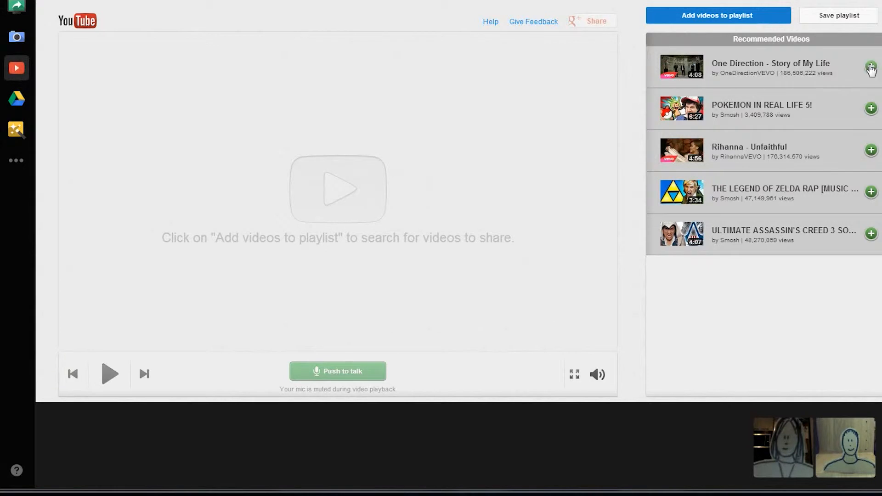
Add Story of My Life to the shared YouTube playlist, play it, then pause.
click(870, 67)
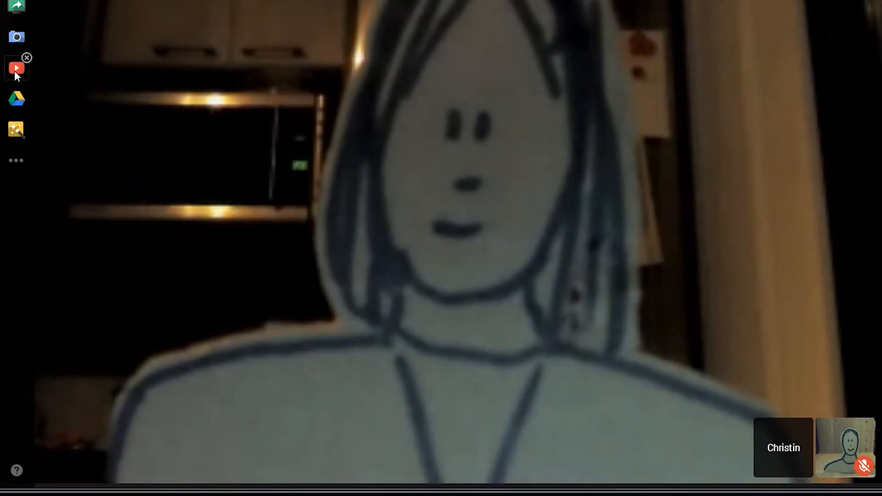
click(16, 67)
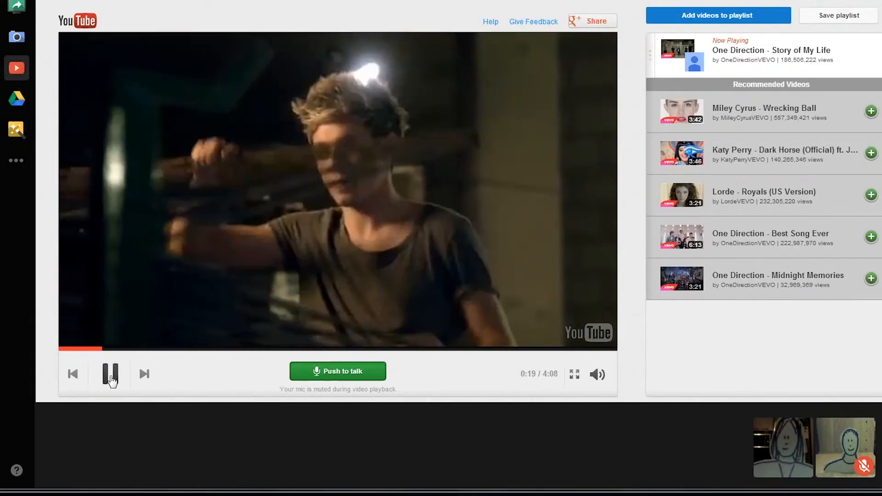
click(110, 375)
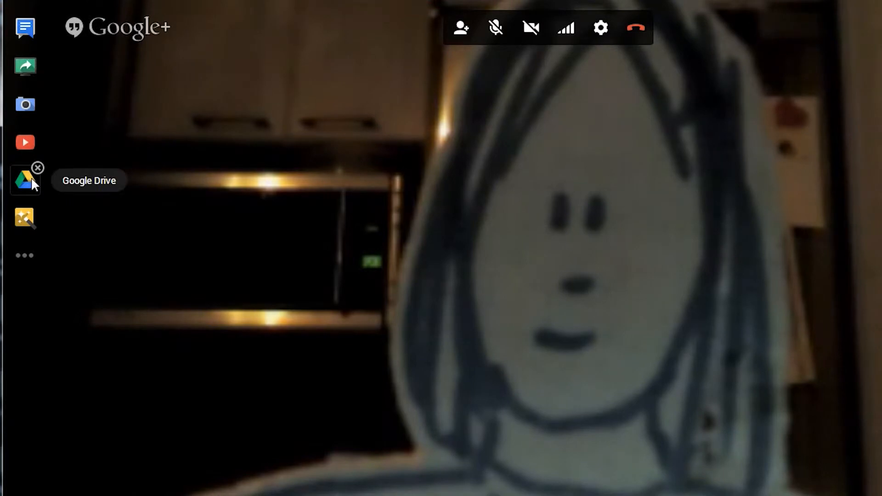
Open Google Drive in the call and start a drawing note reading 'Let's work on'.
click(26, 177)
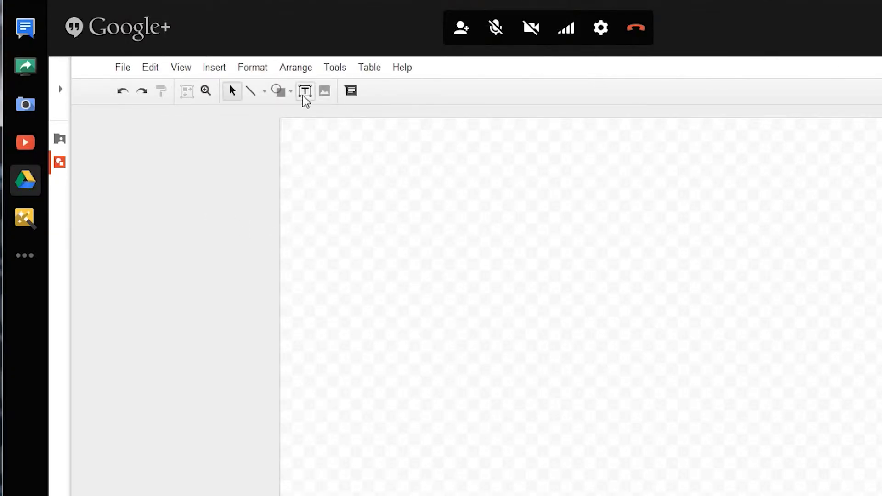
text(Let's work on)
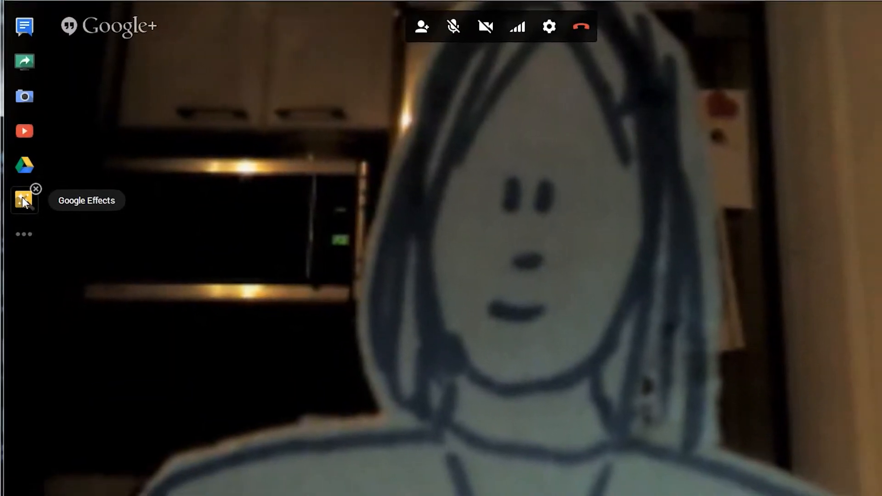
Apply a golden halo and another headwear effect to your own video image.
click(24, 200)
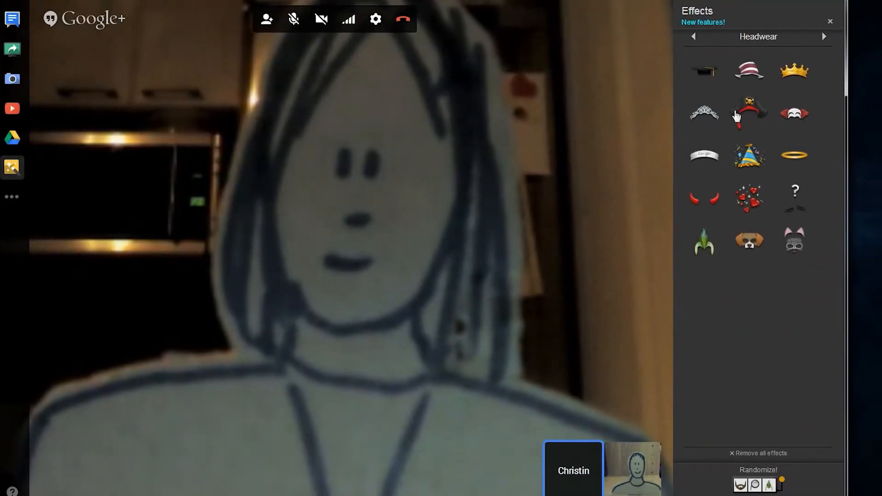
click(795, 155)
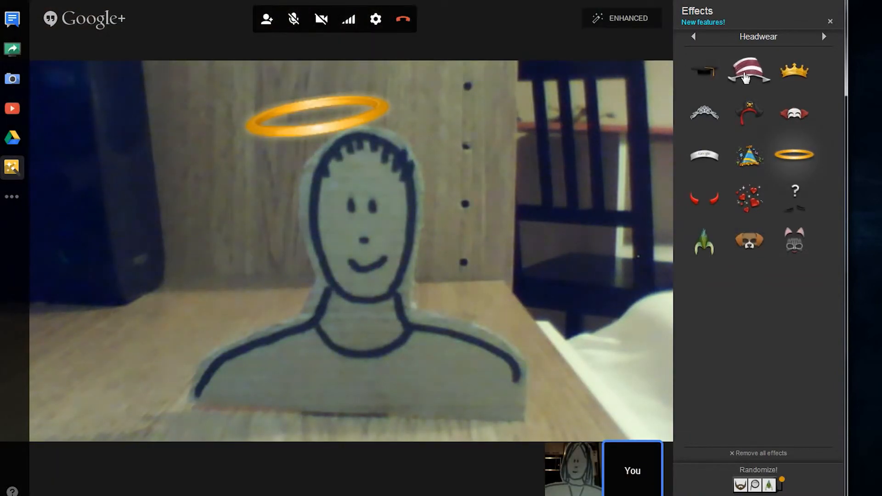
click(748, 72)
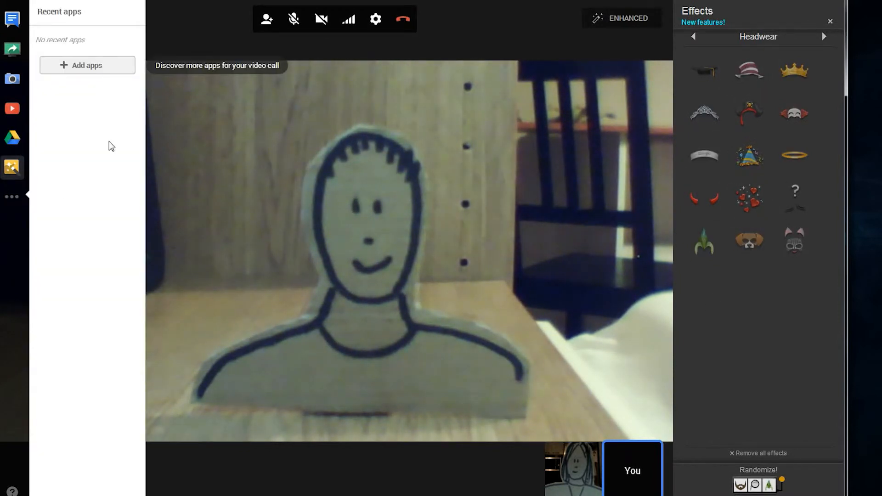
Install the Hangout Toolbox extension from Add apps and accept its permissions.
click(87, 65)
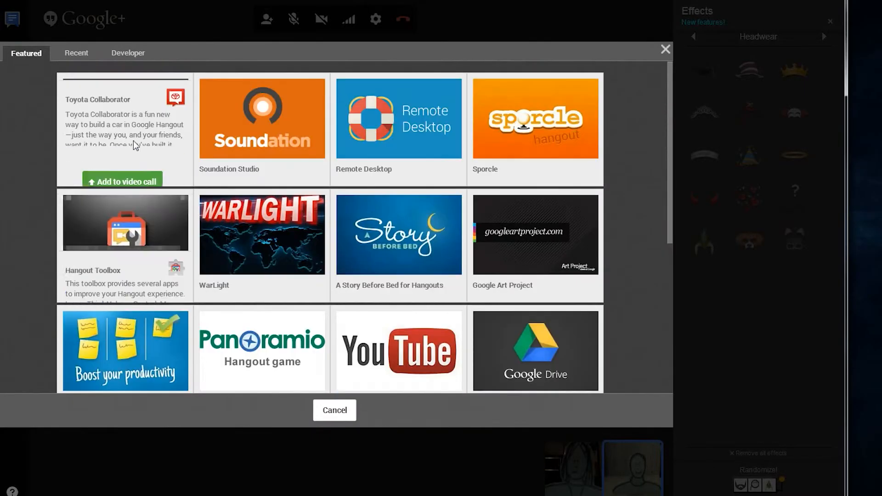
mouse_move(146, 232)
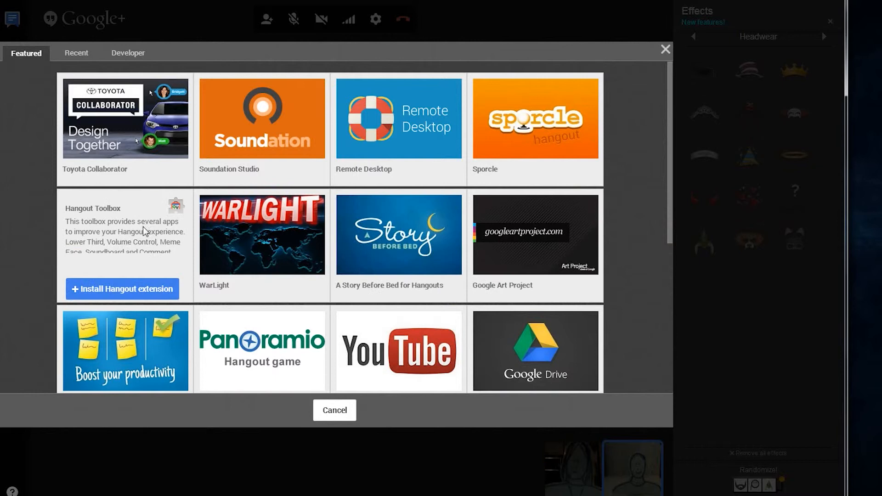
click(122, 288)
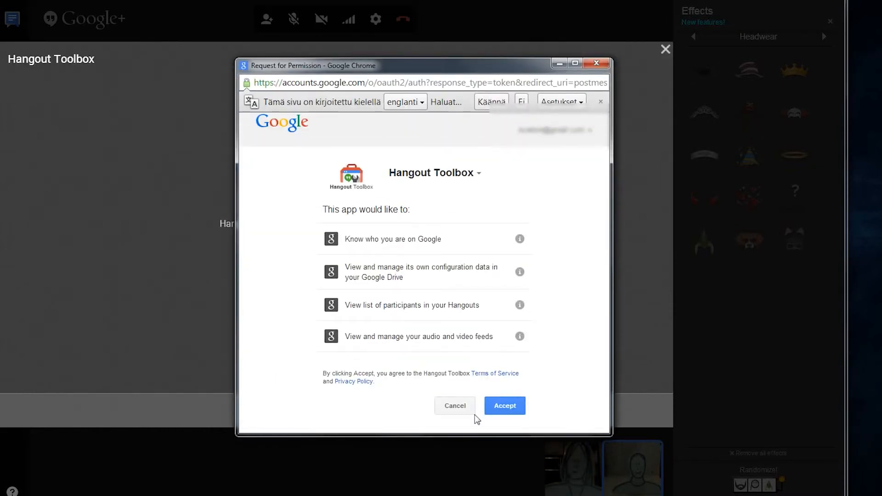
click(505, 406)
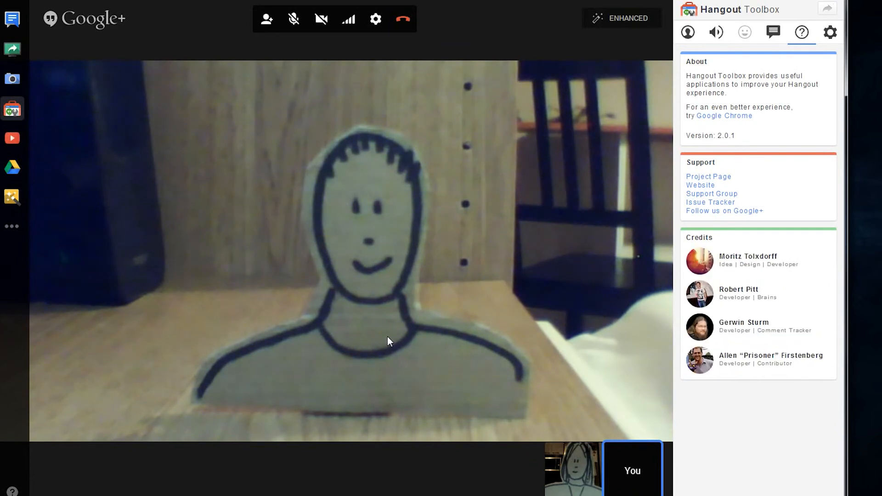
Browse Hangout Toolbox's Lower Third, Volume and Settings sections in turn.
click(687, 32)
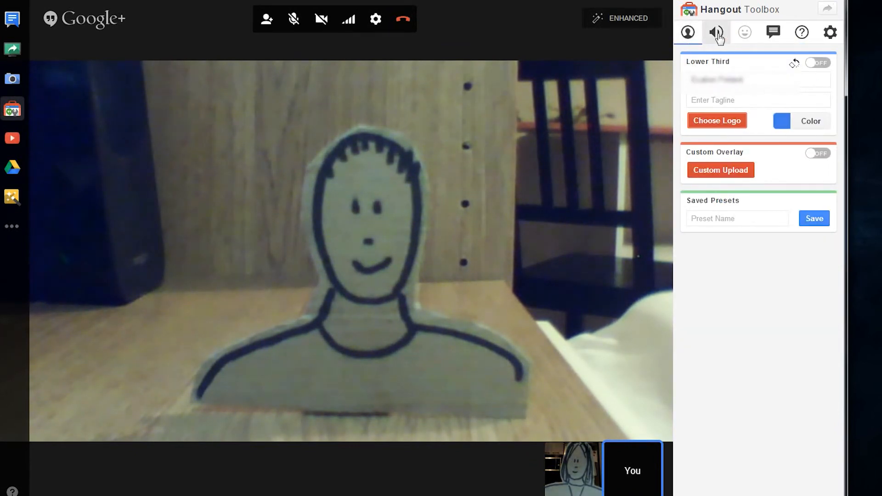
click(717, 31)
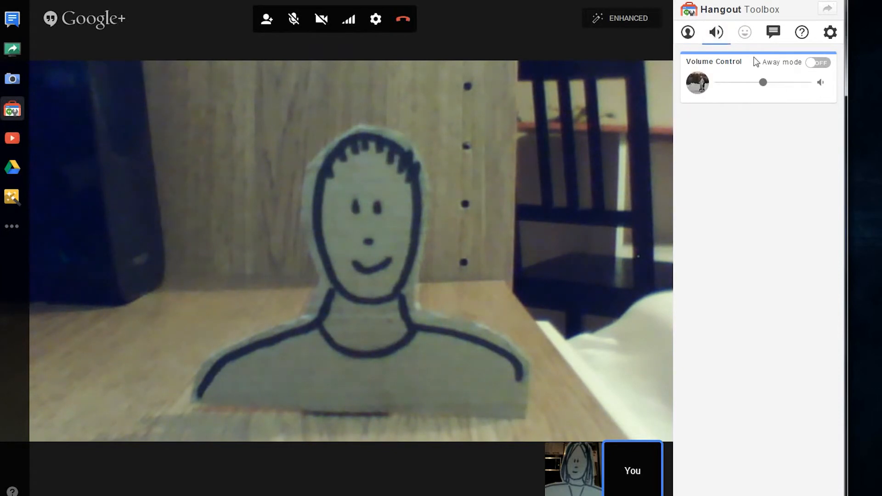
click(826, 33)
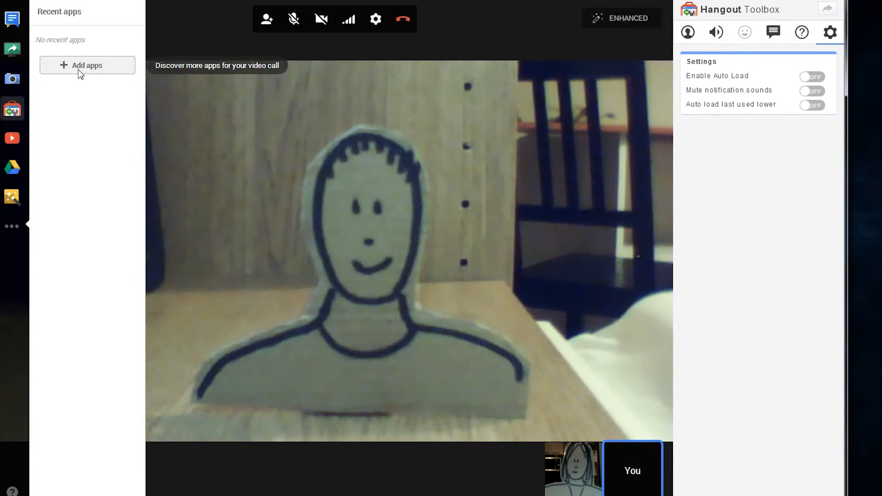
Add Soundation Studio to the call and approve its permission request.
click(87, 64)
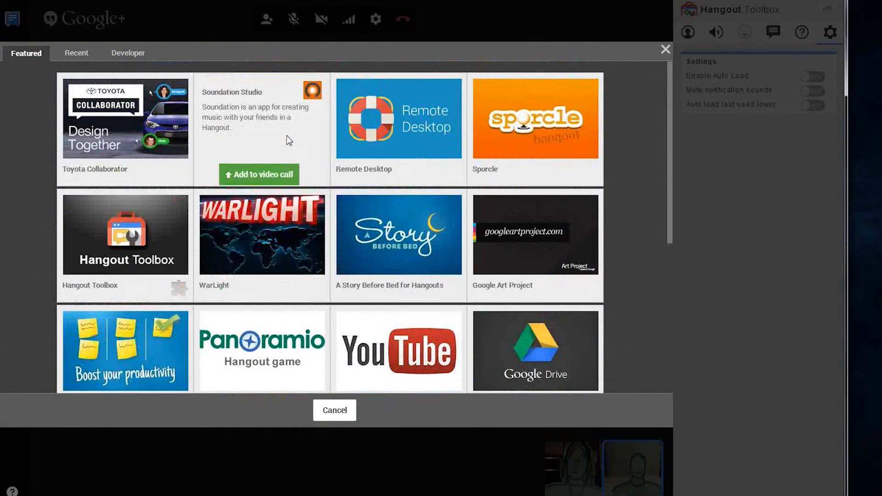
click(259, 174)
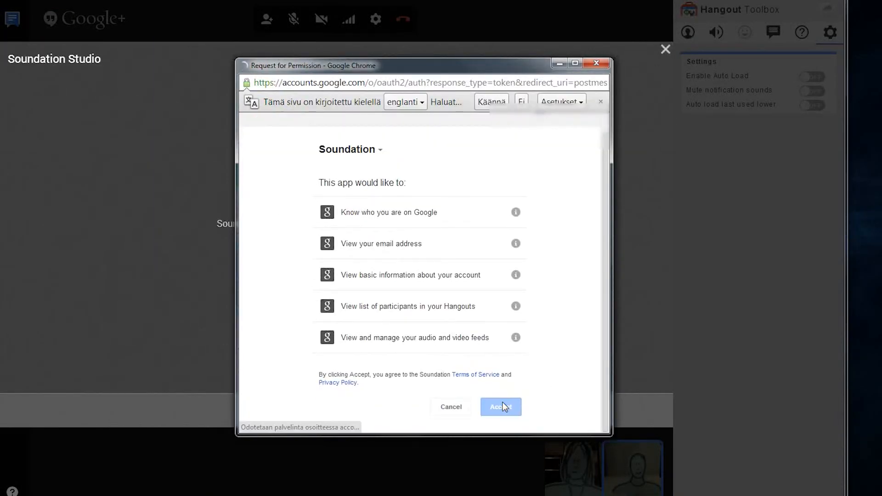
click(501, 407)
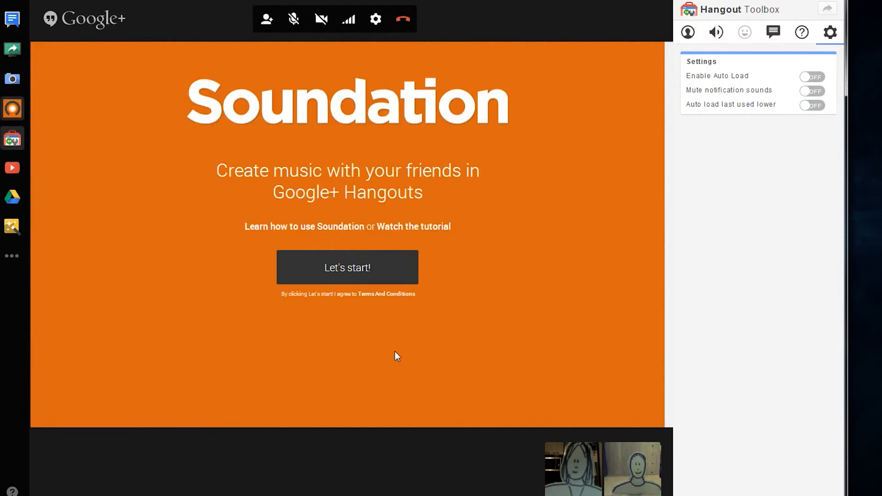
Start the Soundation studio and expand Free Sounds > Electronica > 125 samples.
click(347, 267)
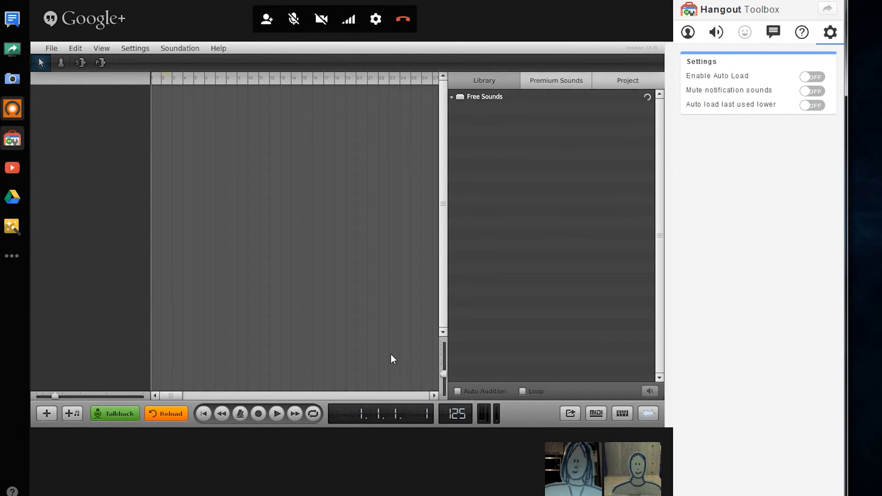
click(452, 96)
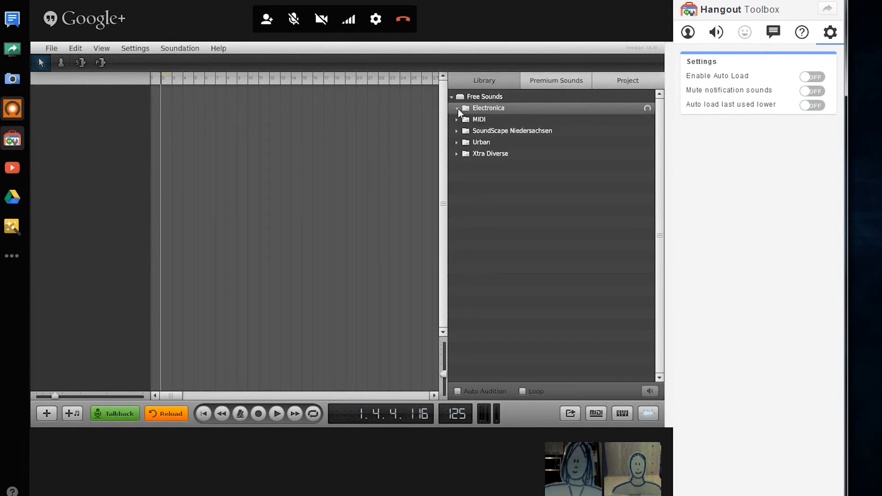
click(456, 108)
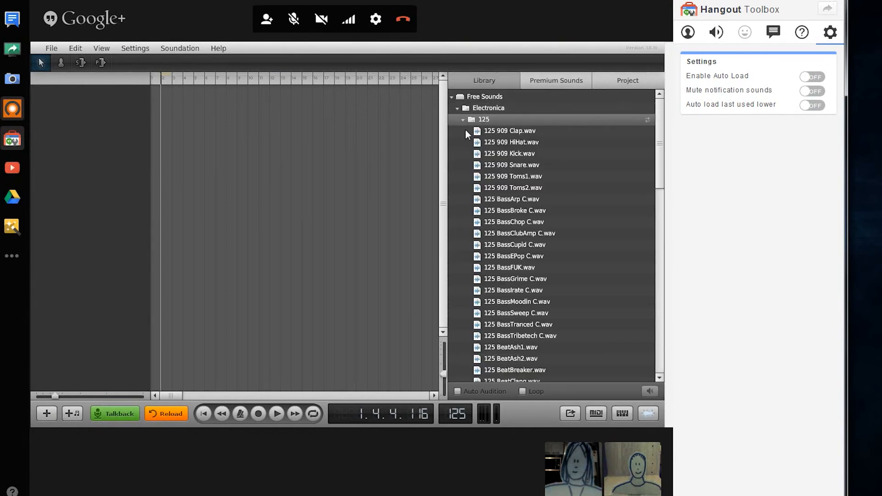